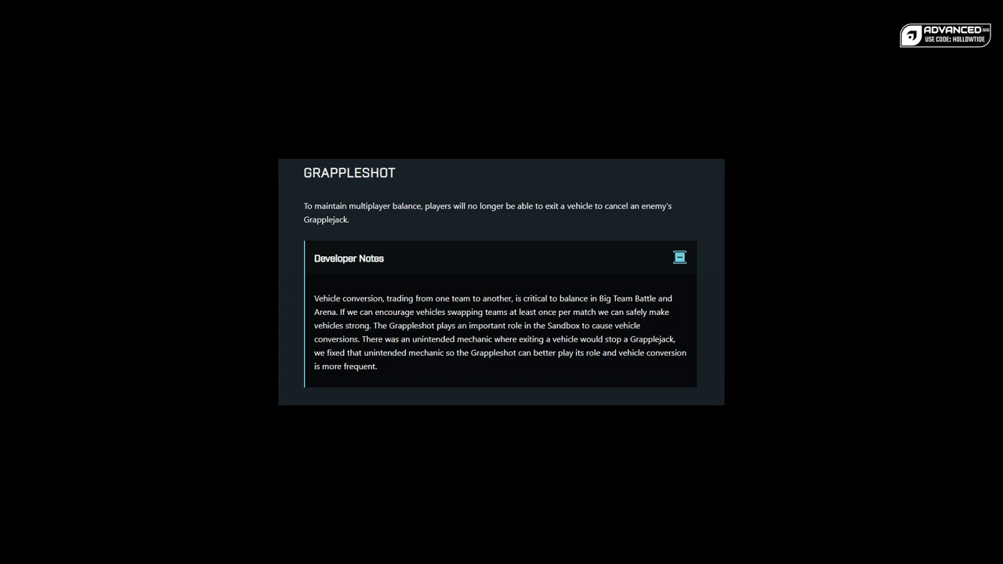
pyautogui.scroll(-3)
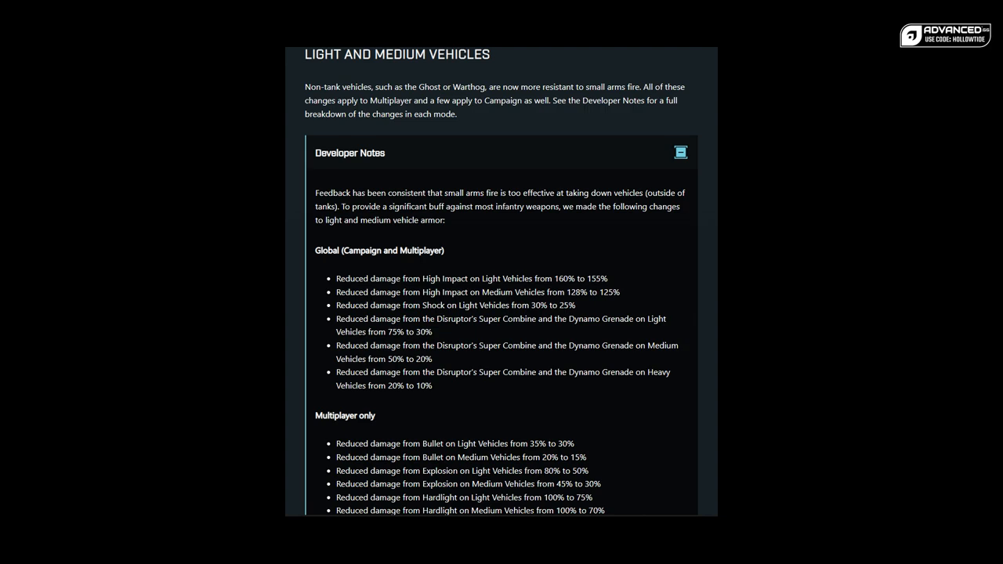